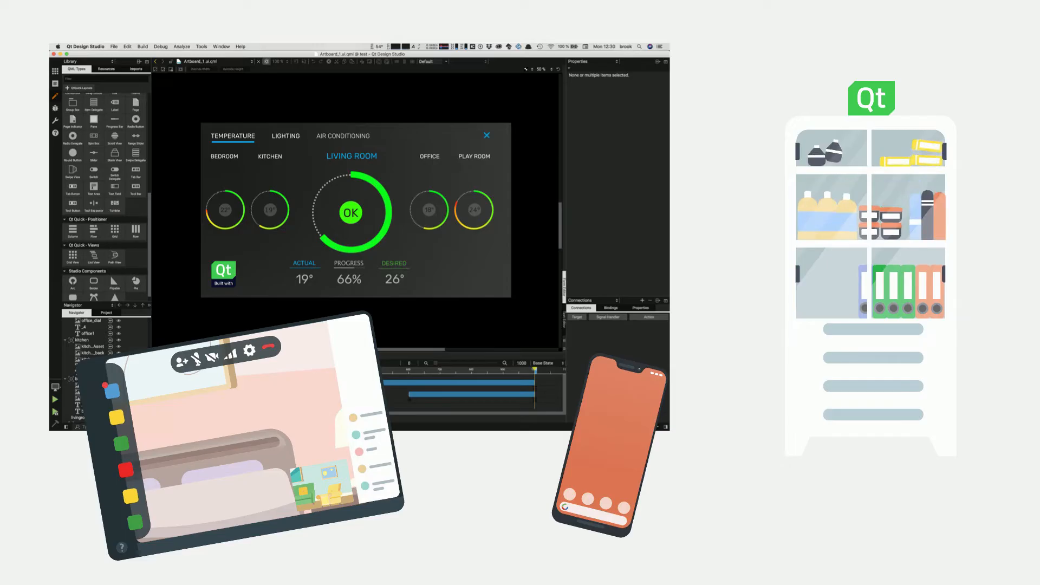
scroll(down, 3)
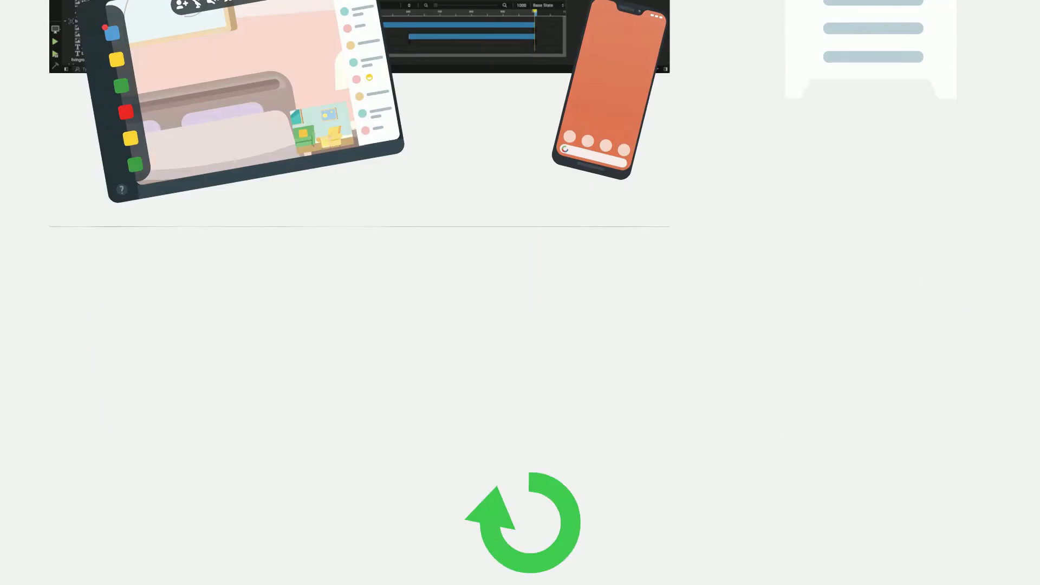